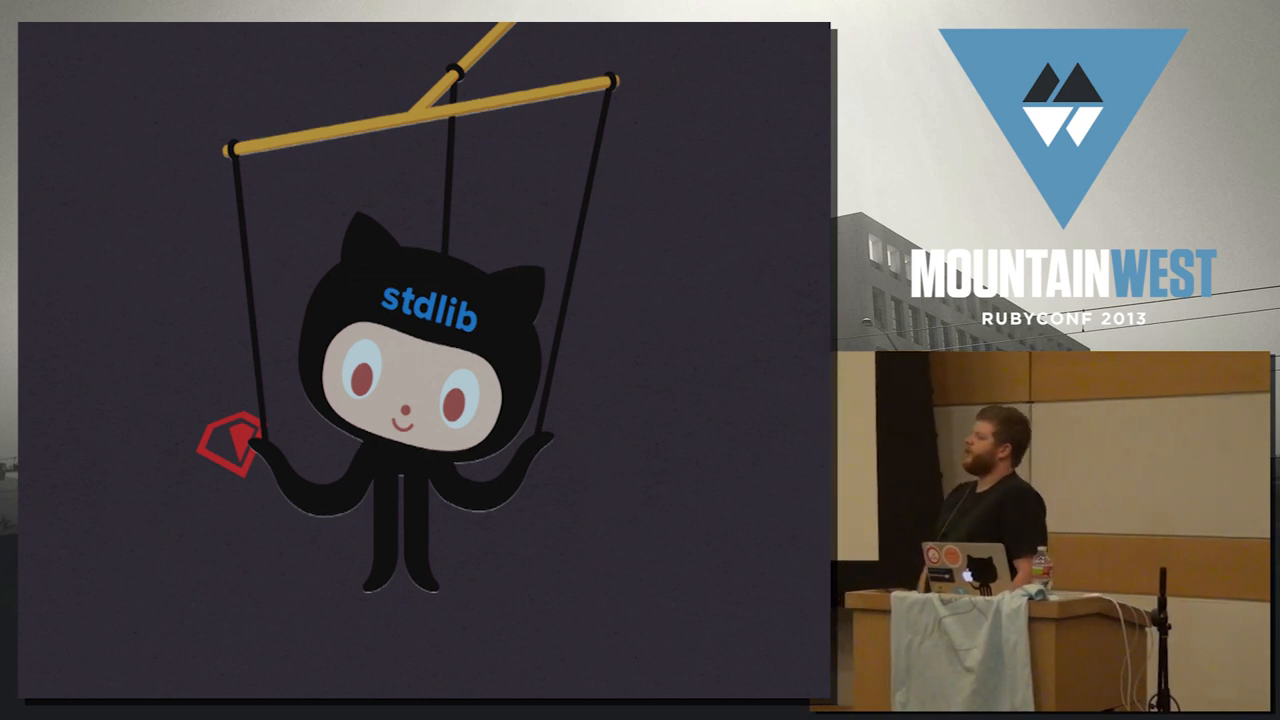
{"action": "key", "text": "Right"}
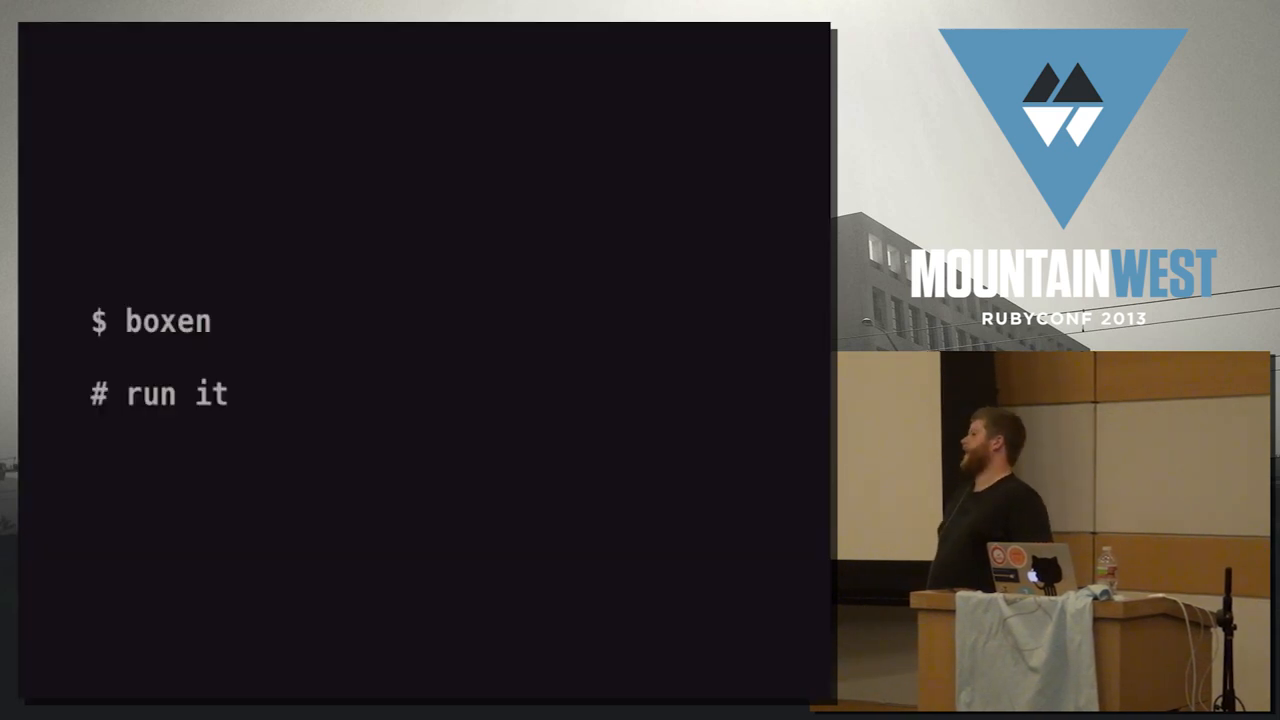
{"action": "key", "text": "Right"}
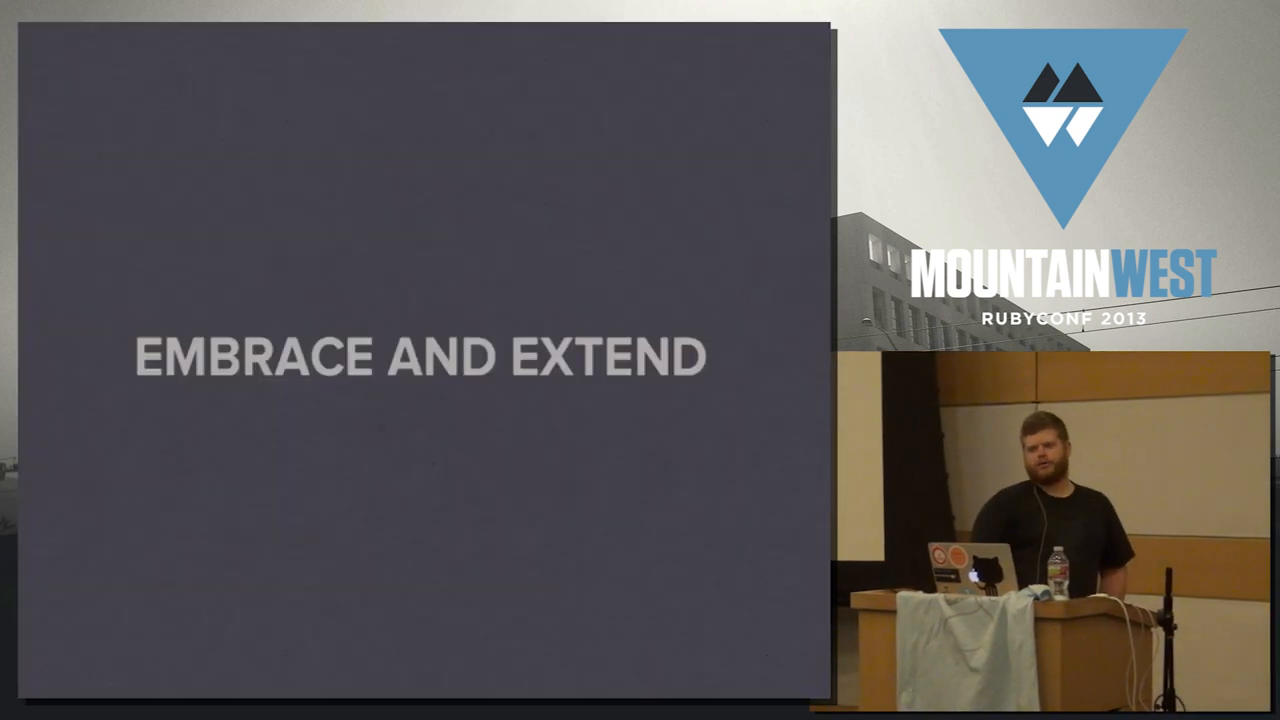
{"action": "key", "text": "Right"}
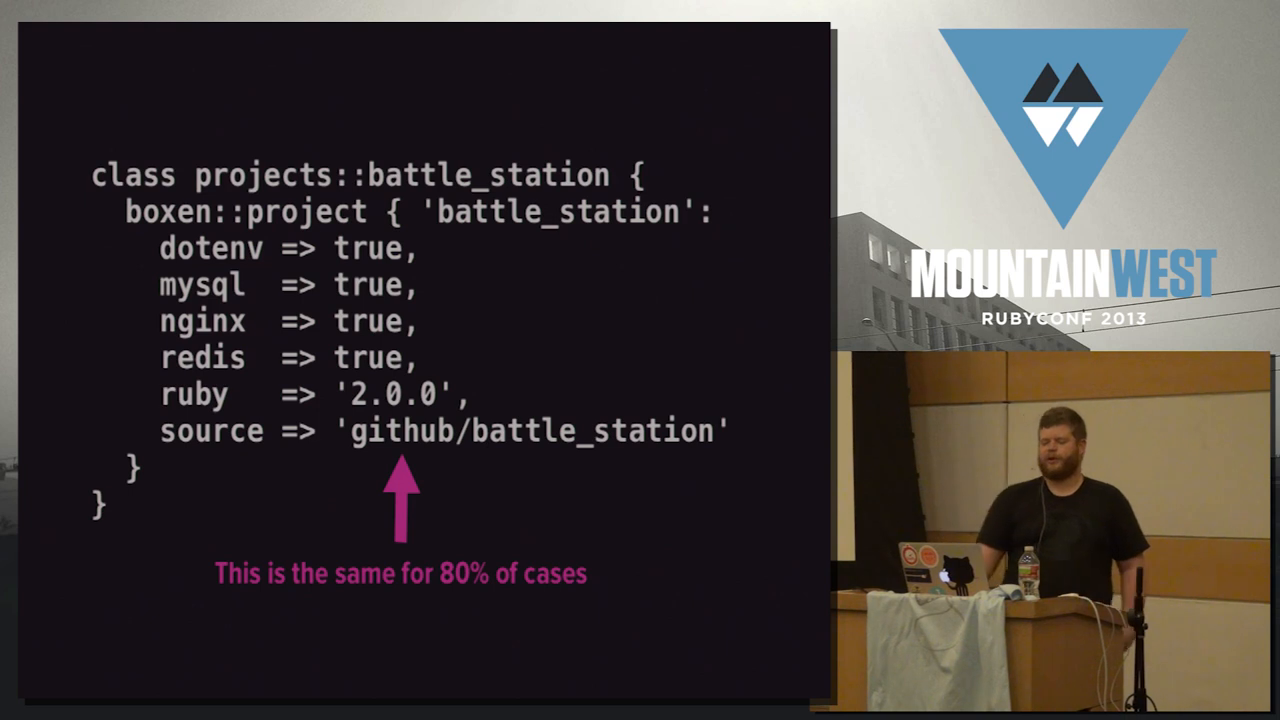
{"action": "key", "text": "Right"}
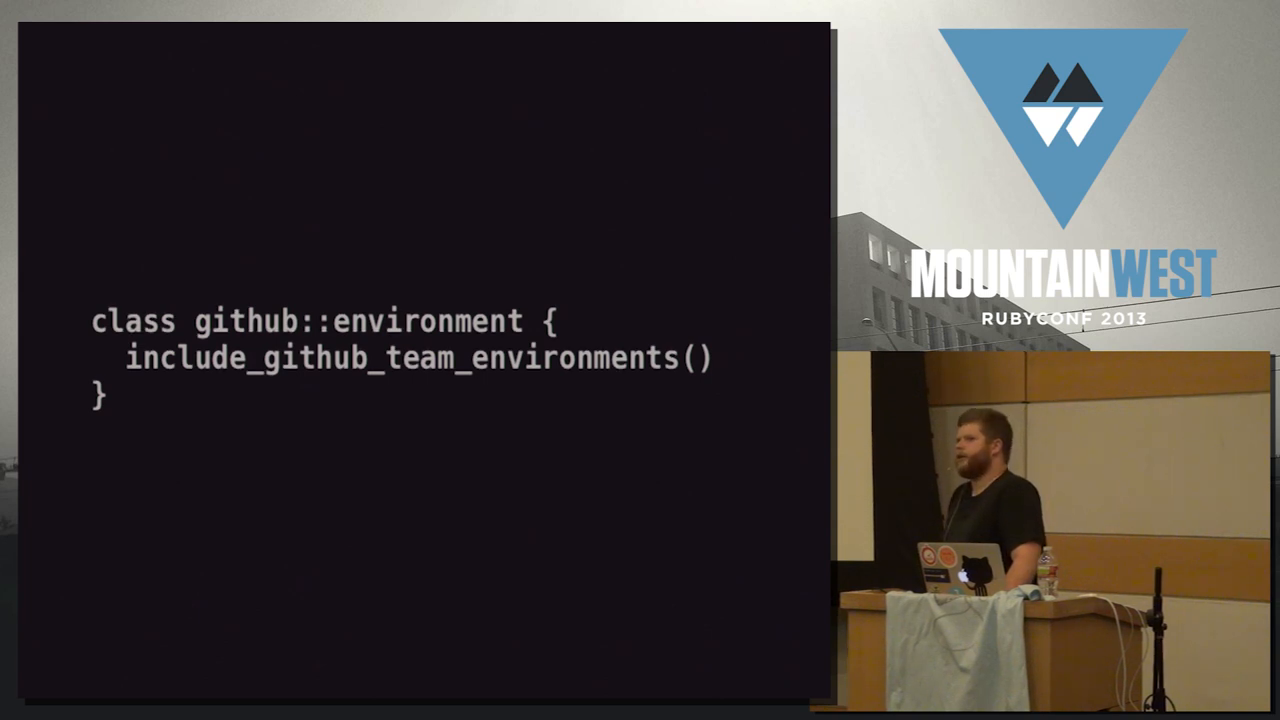
{"action": "key", "text": "Right"}
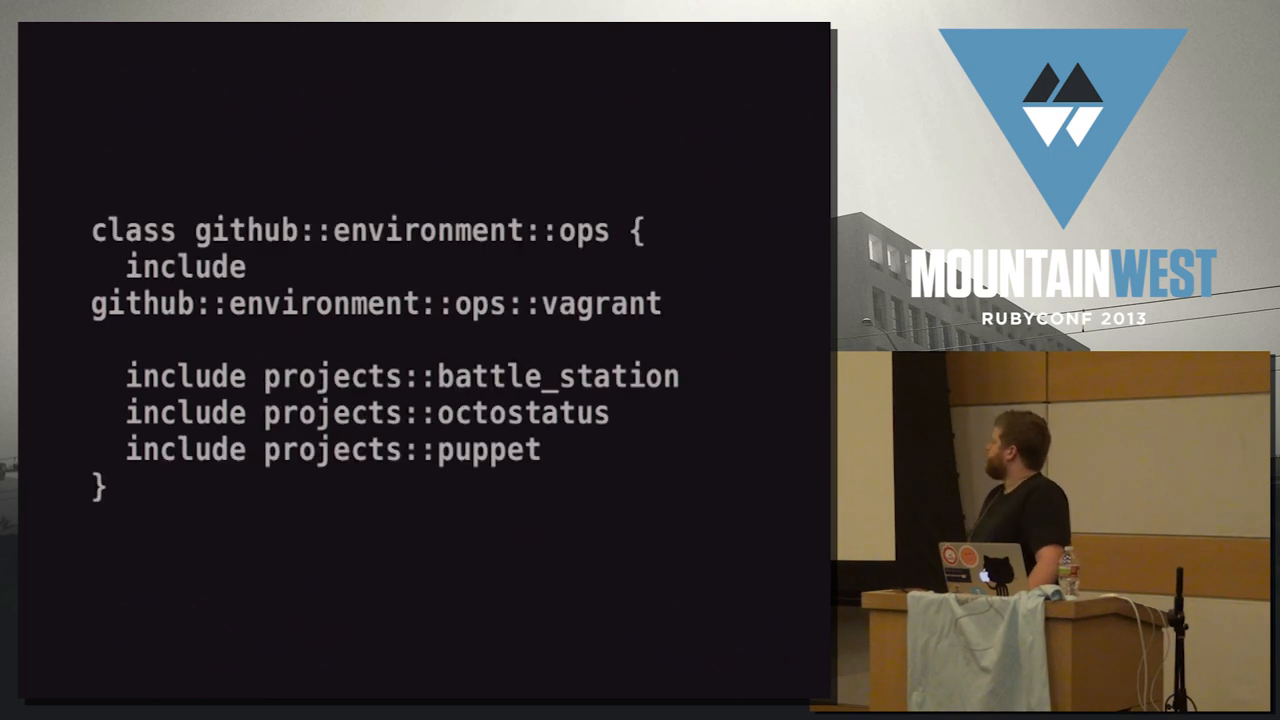